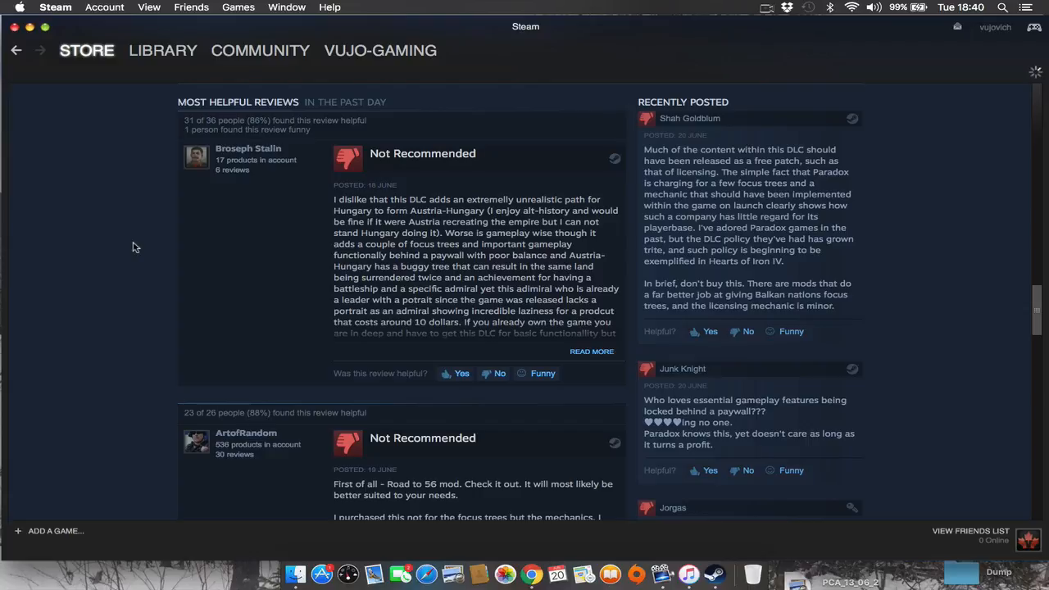
pyautogui.scroll(-3)
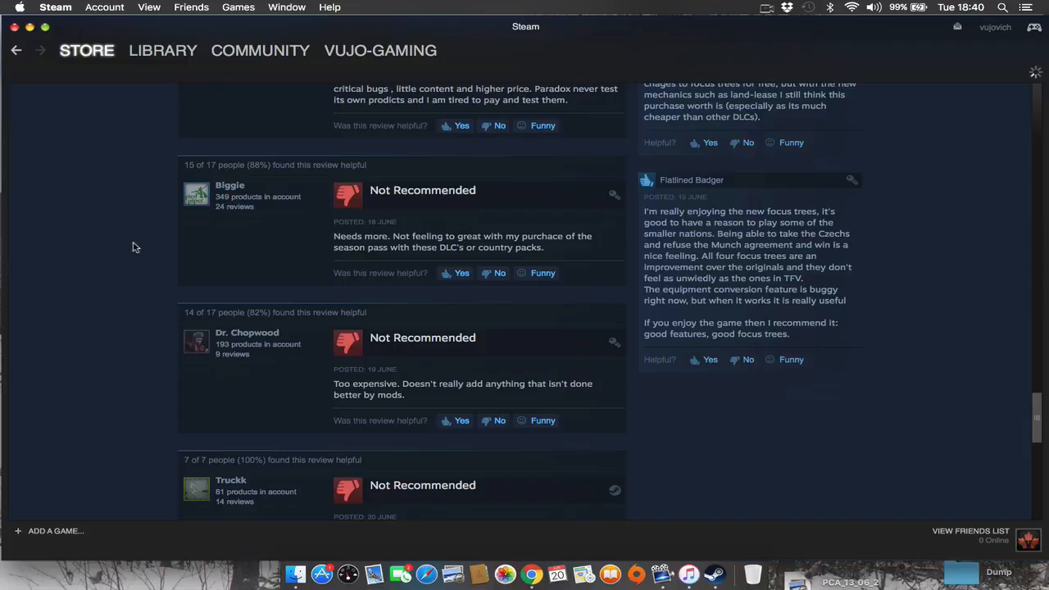
pyautogui.scroll(-3)
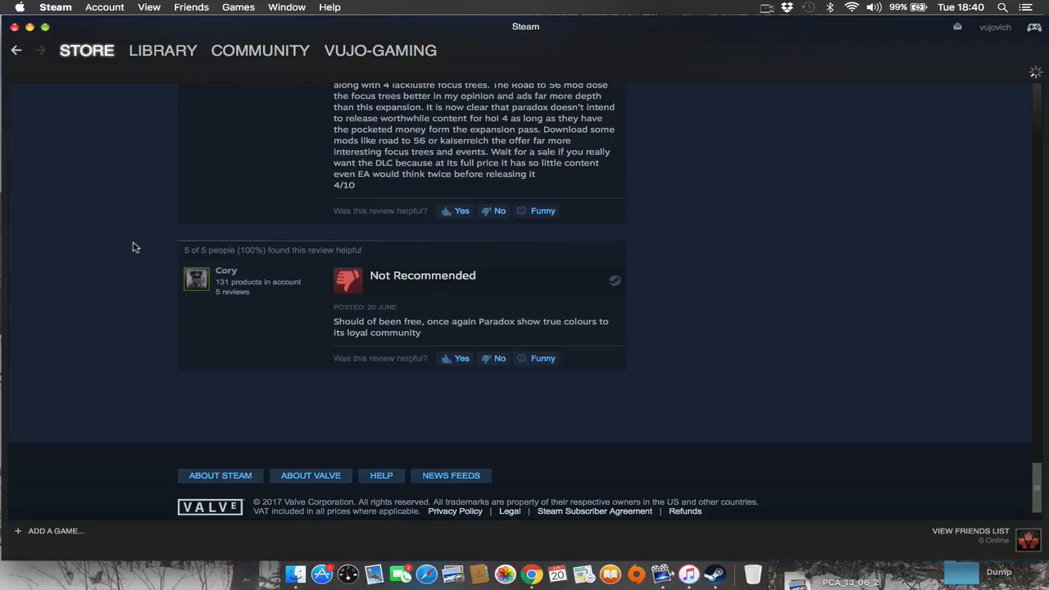
pyautogui.scroll(3)
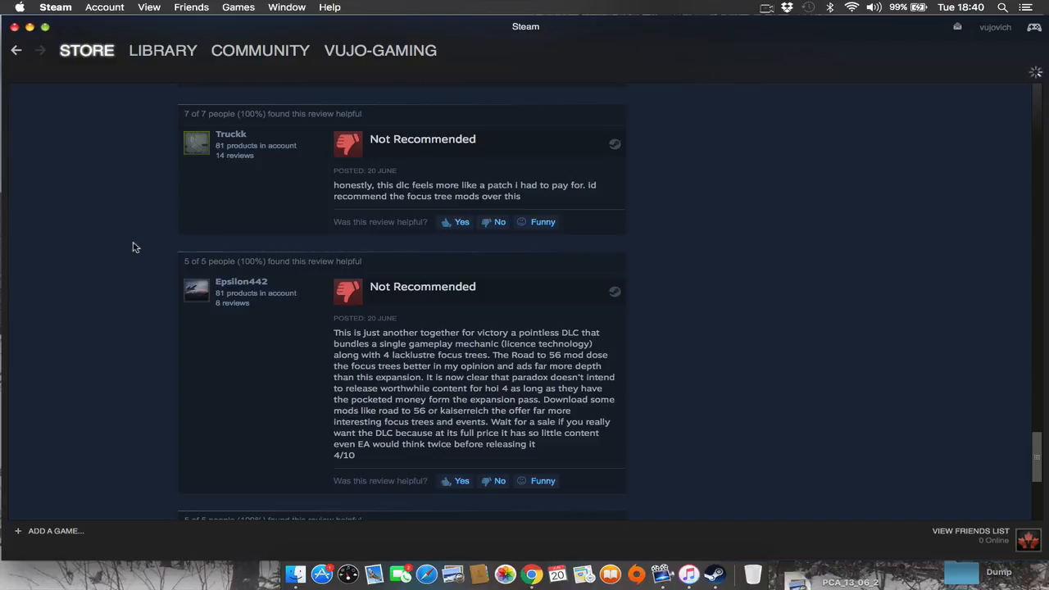
pyautogui.scroll(3)
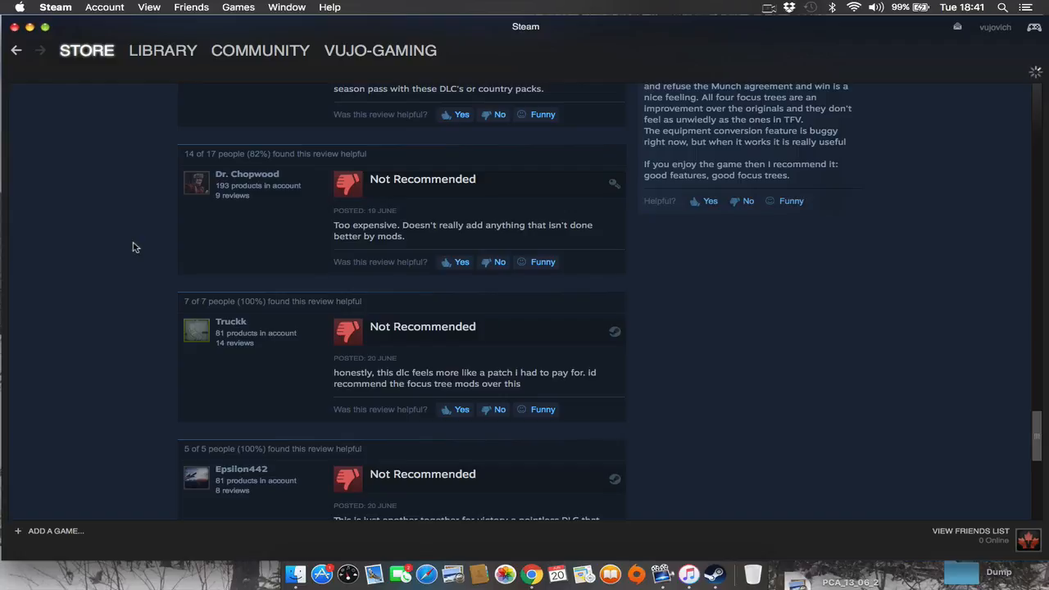
pyautogui.scroll(-3)
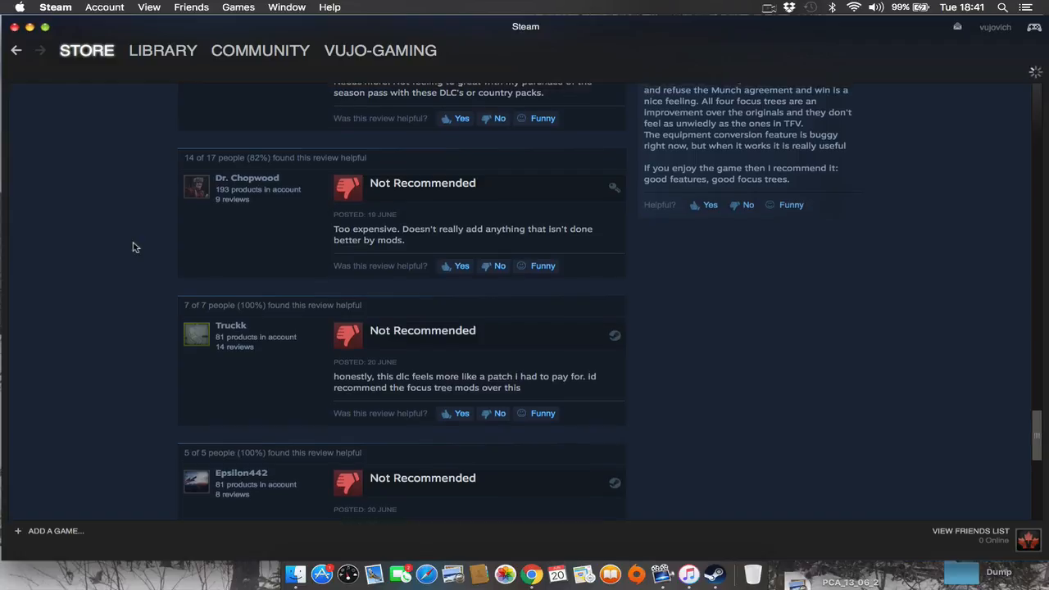
pyautogui.scroll(3)
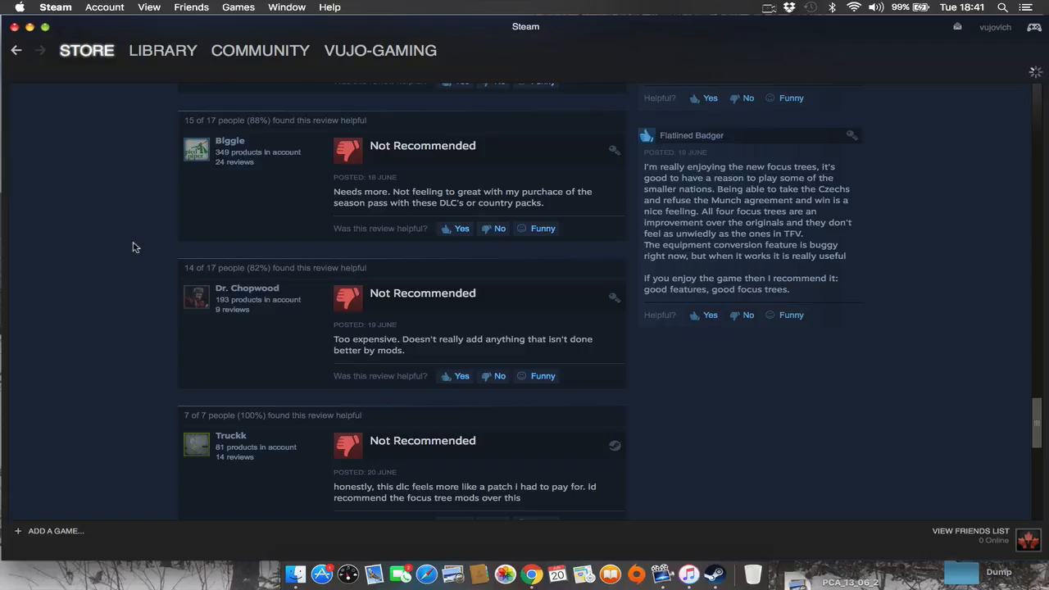
pyautogui.moveTo(204, 202)
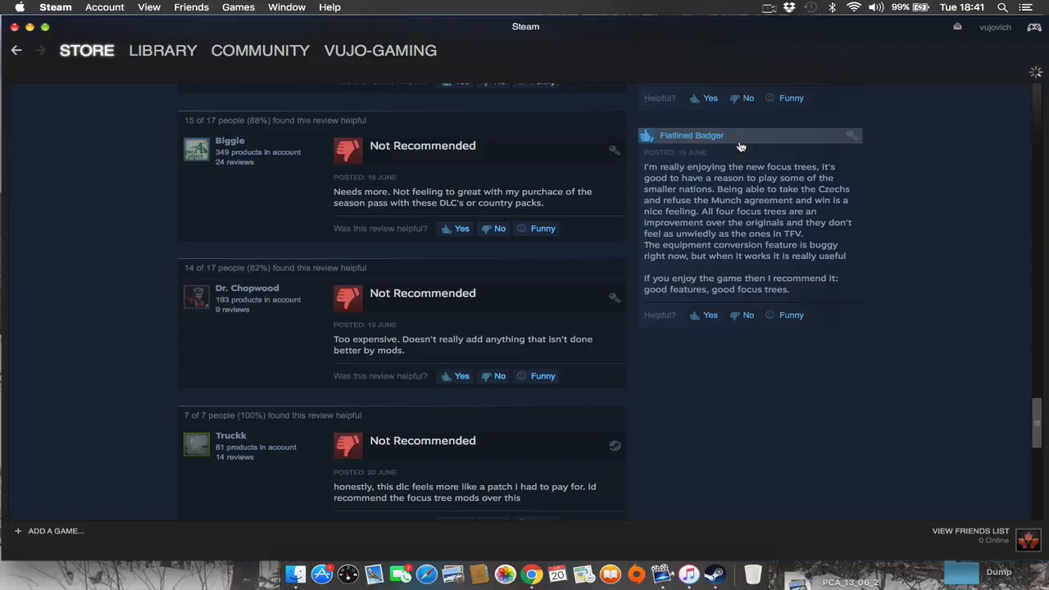
pyautogui.moveTo(981, 168)
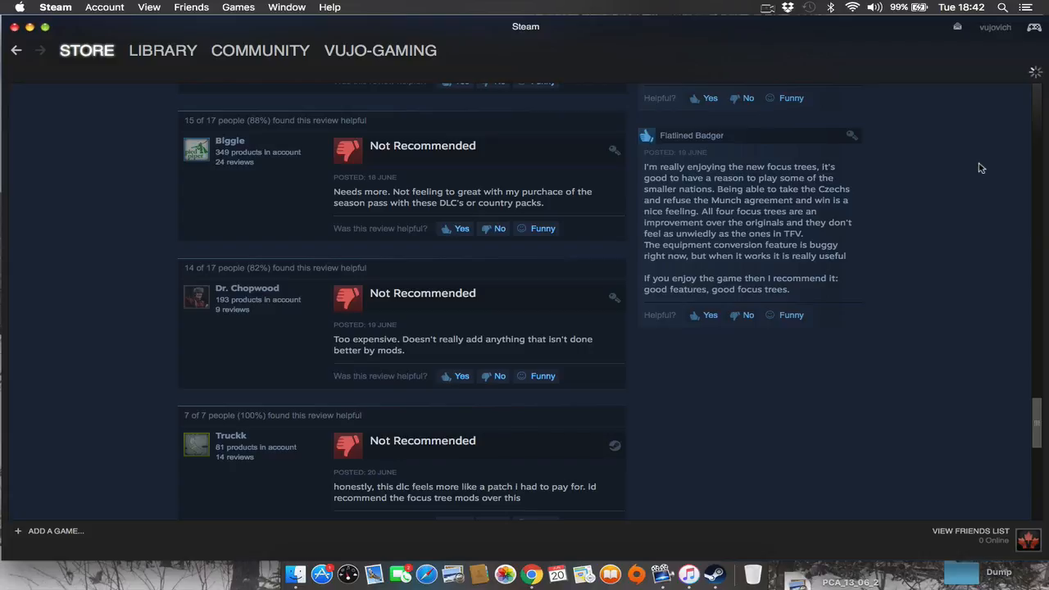
pyautogui.scroll(-3)
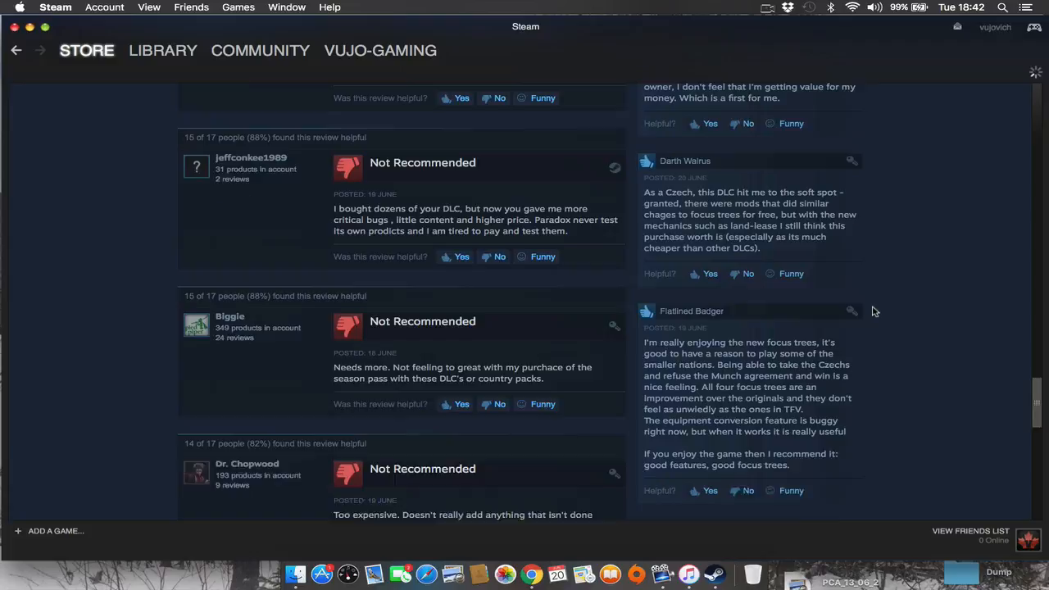
pyautogui.scroll(-3)
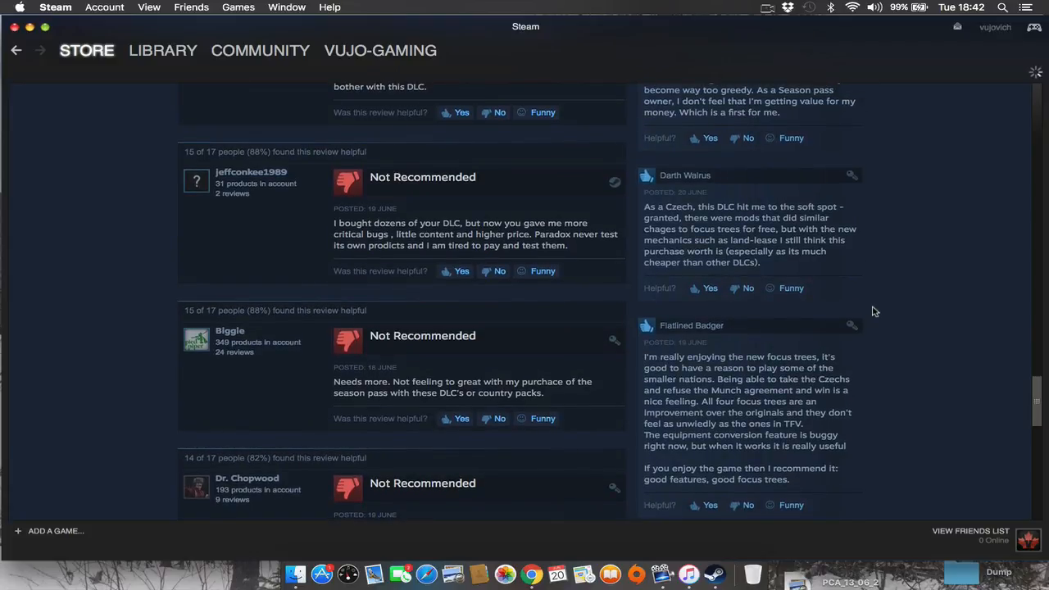
pyautogui.scroll(3)
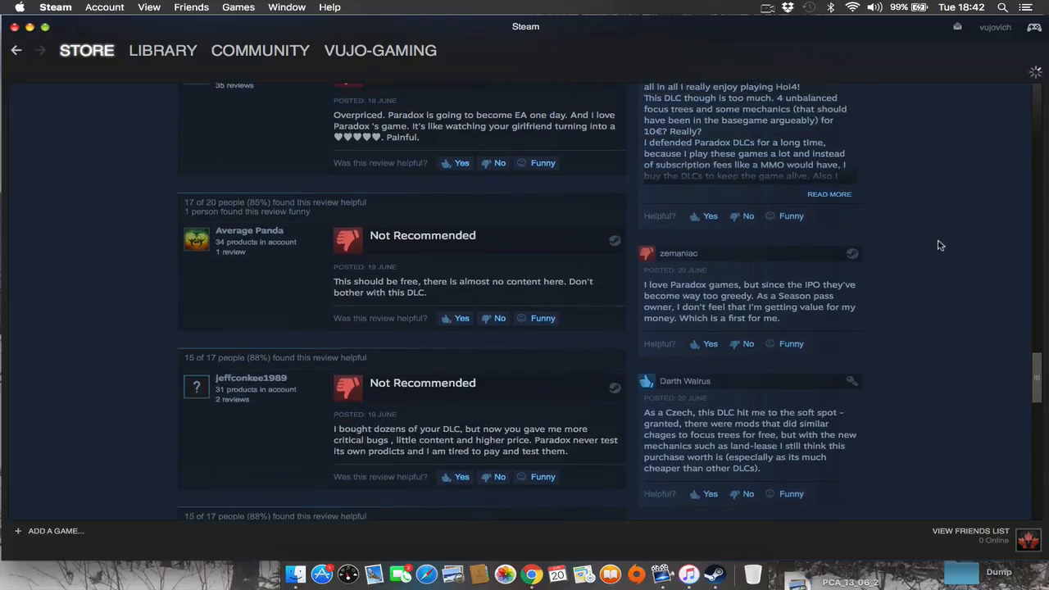
pyautogui.scroll(3)
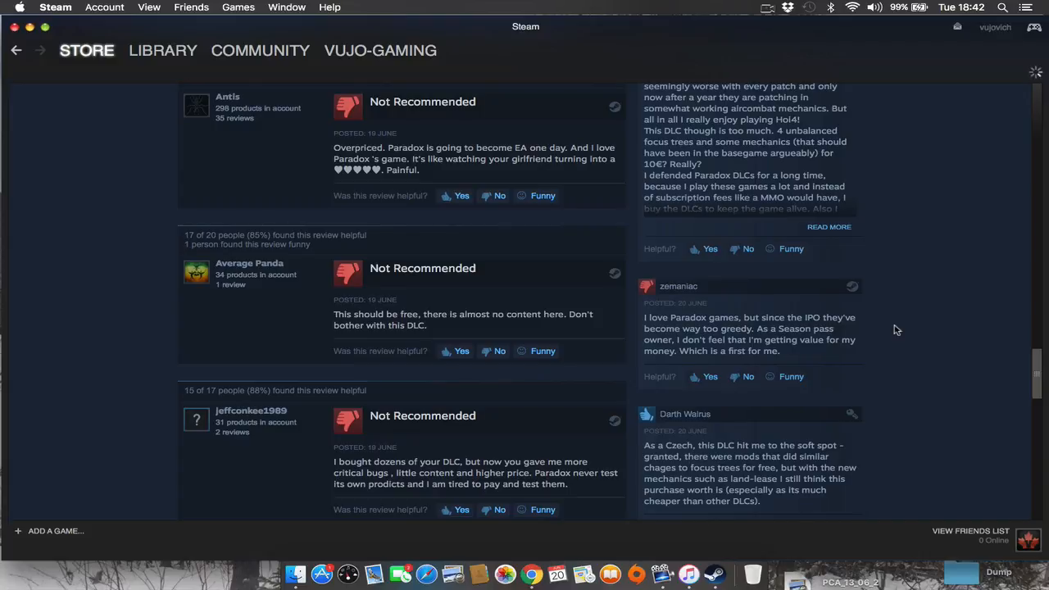
pyautogui.scroll(3)
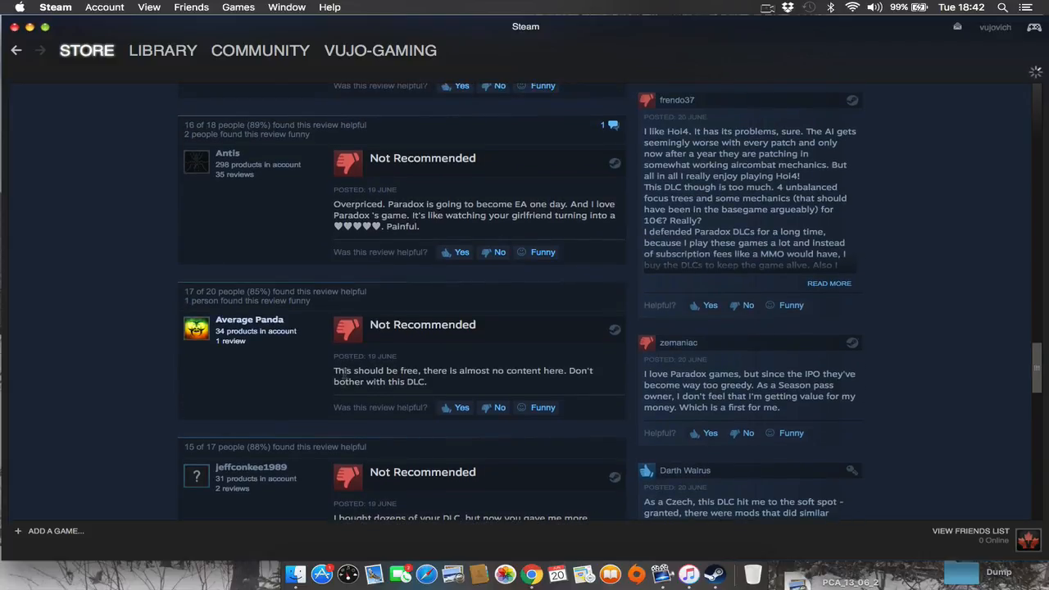
pyautogui.moveTo(545, 379)
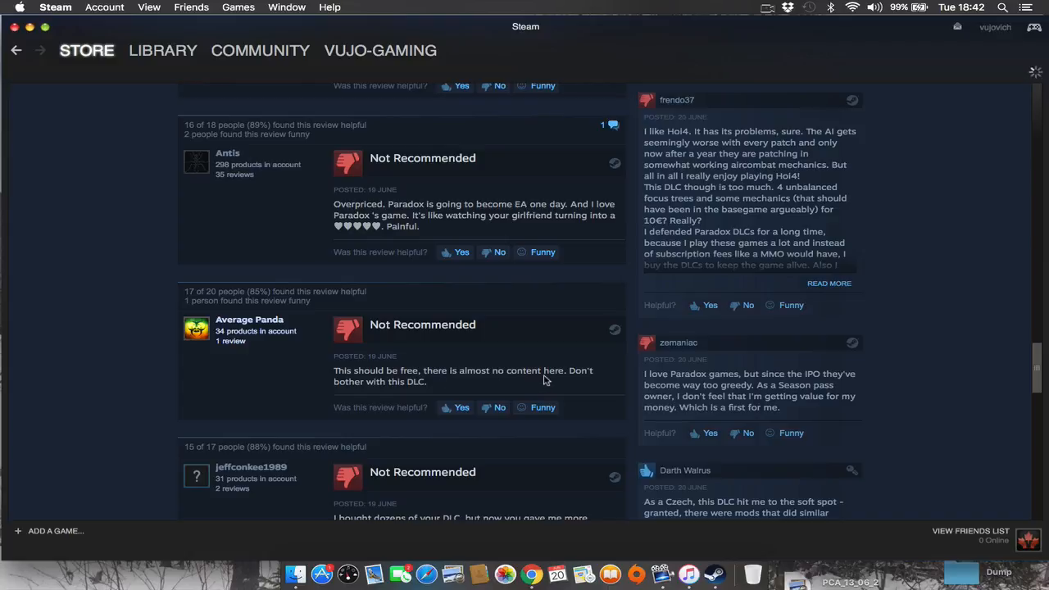
pyautogui.moveTo(460, 383)
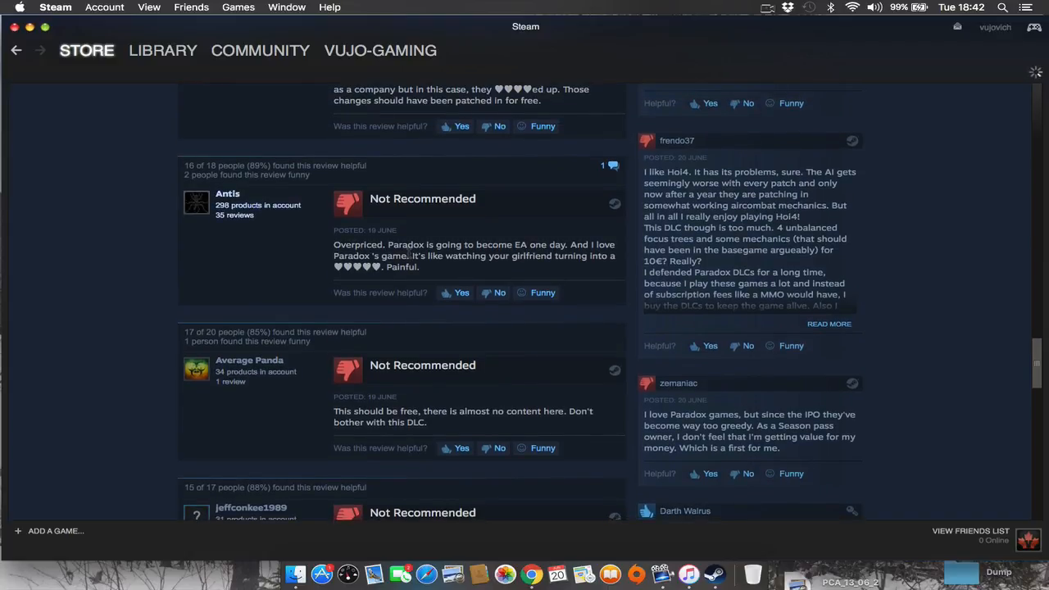
pyautogui.moveTo(495, 242)
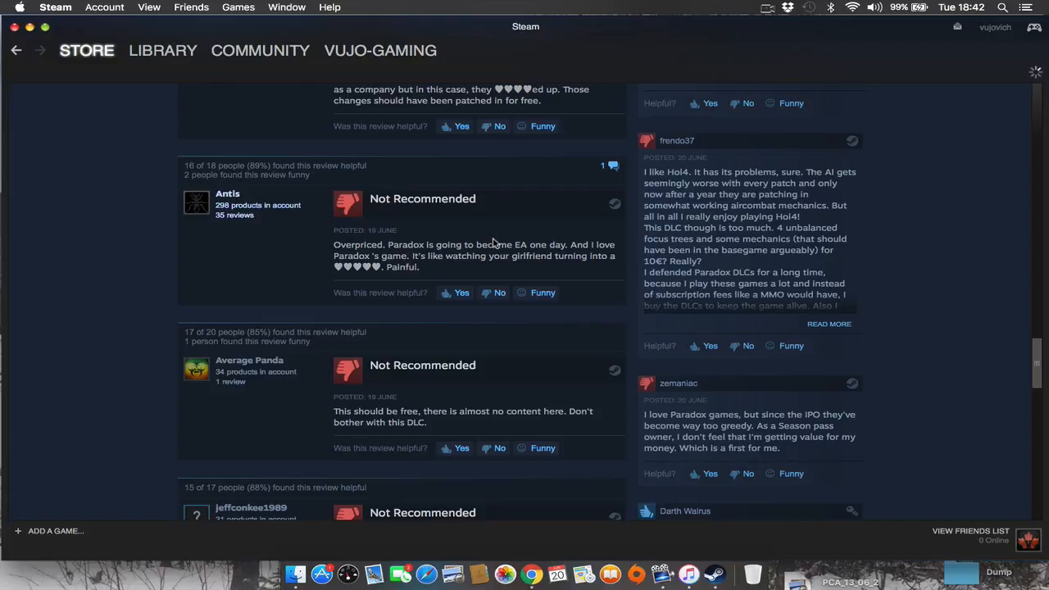
pyautogui.moveTo(591, 232)
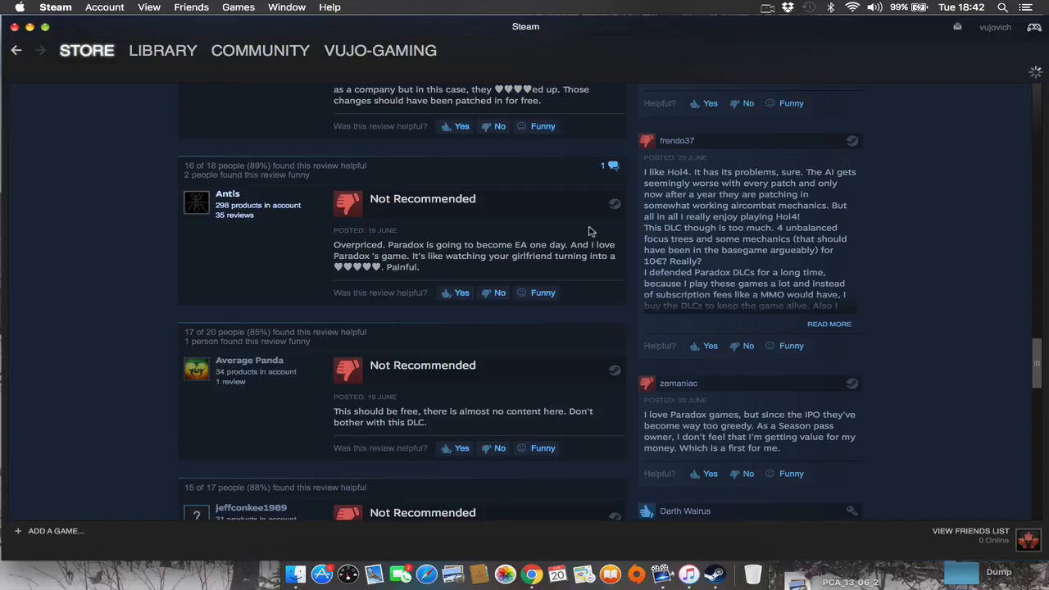
pyautogui.scroll(3)
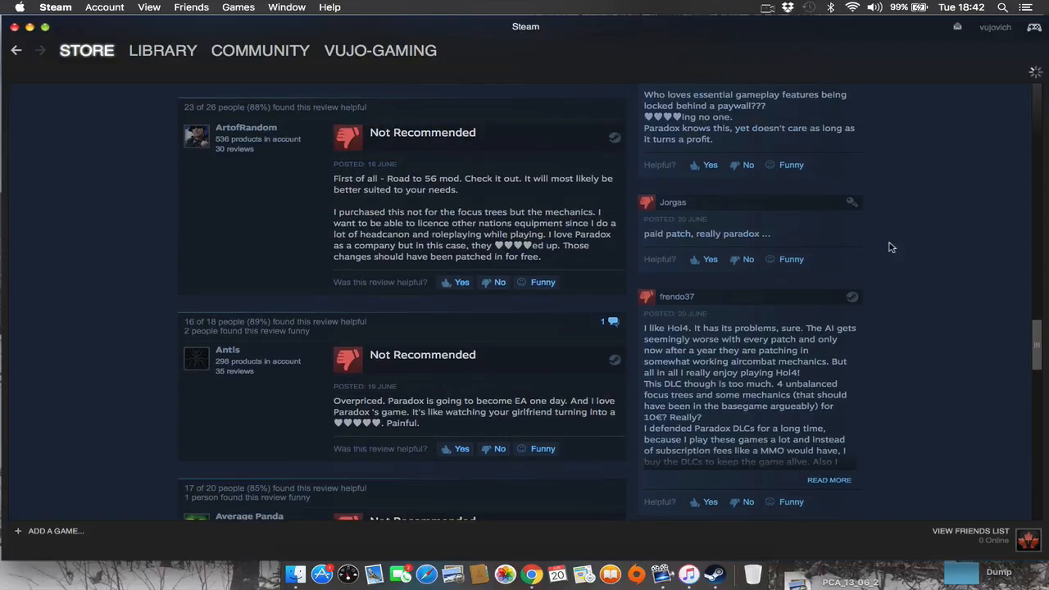
pyautogui.moveTo(725, 233)
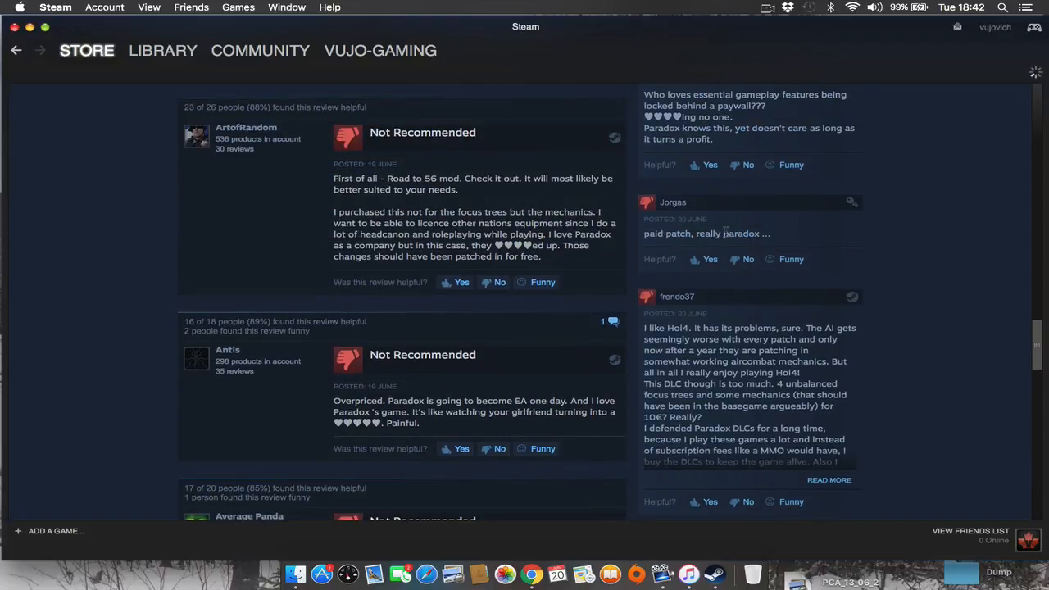
pyautogui.moveTo(915, 240)
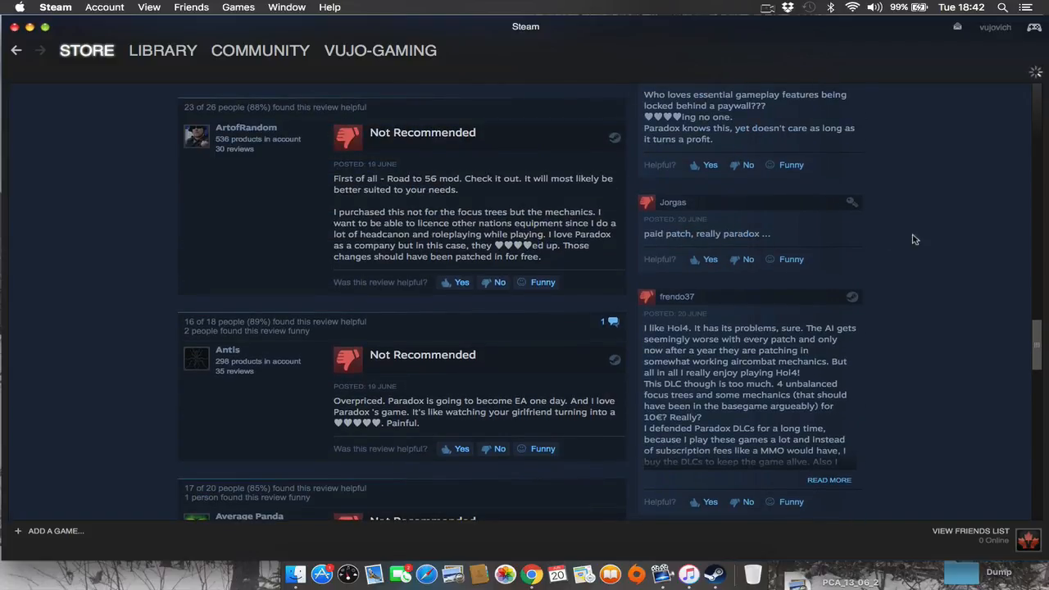
pyautogui.scroll(3)
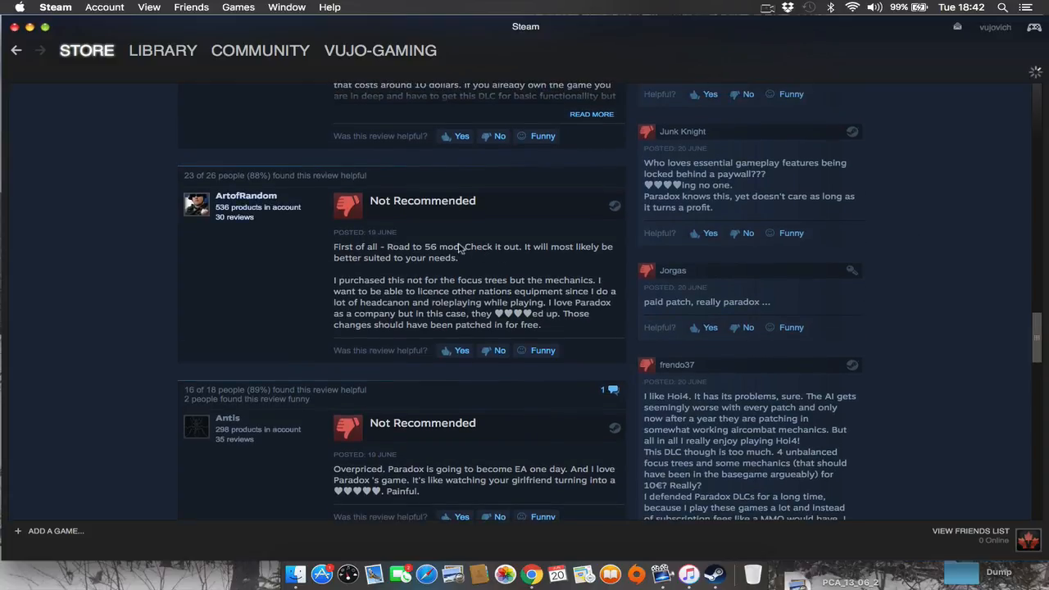
pyautogui.moveTo(548, 246)
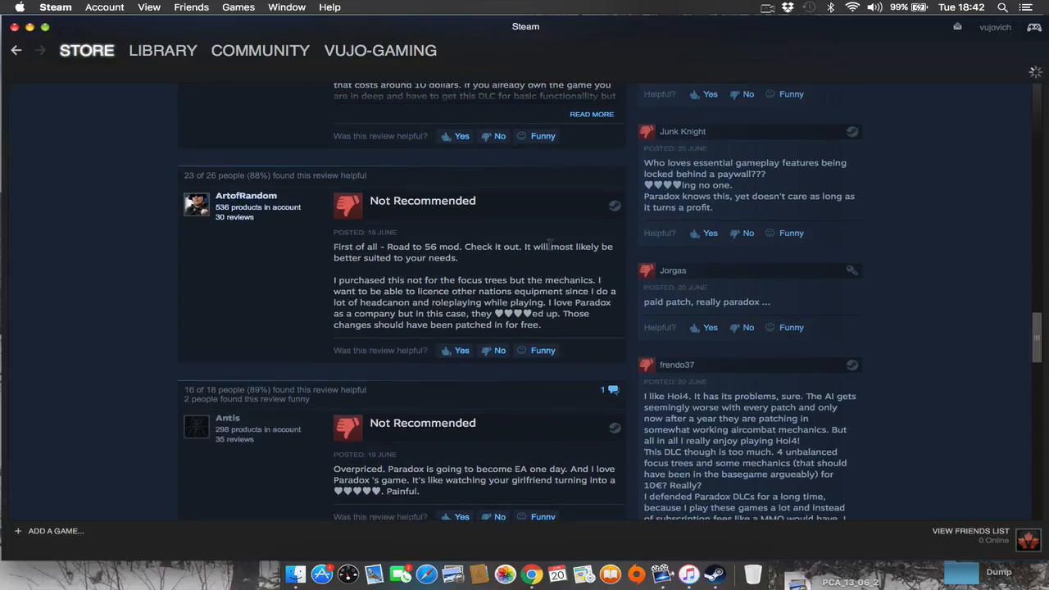
pyautogui.moveTo(594, 267)
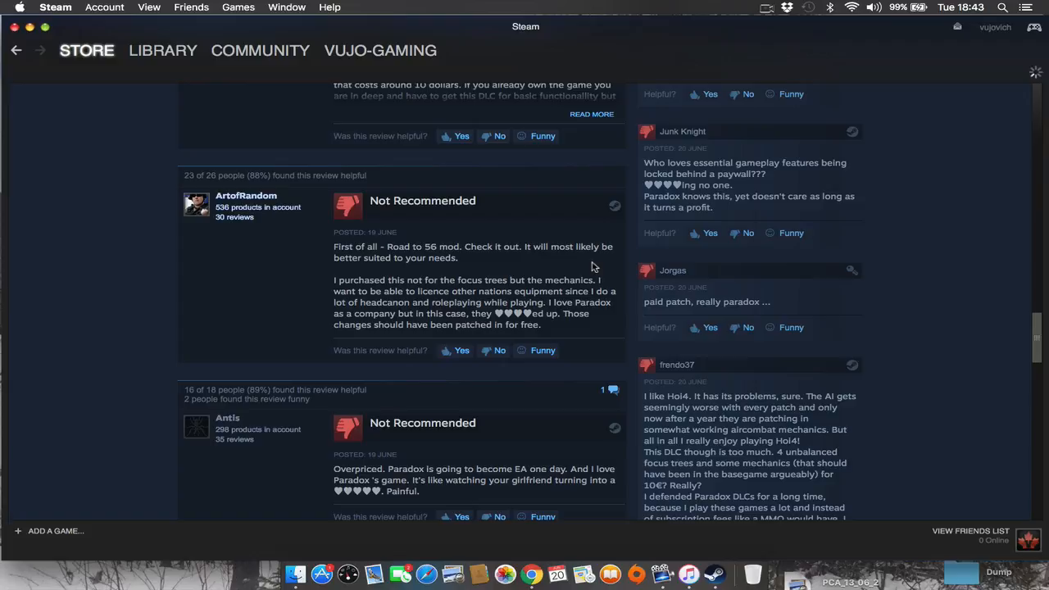
pyautogui.moveTo(246, 288)
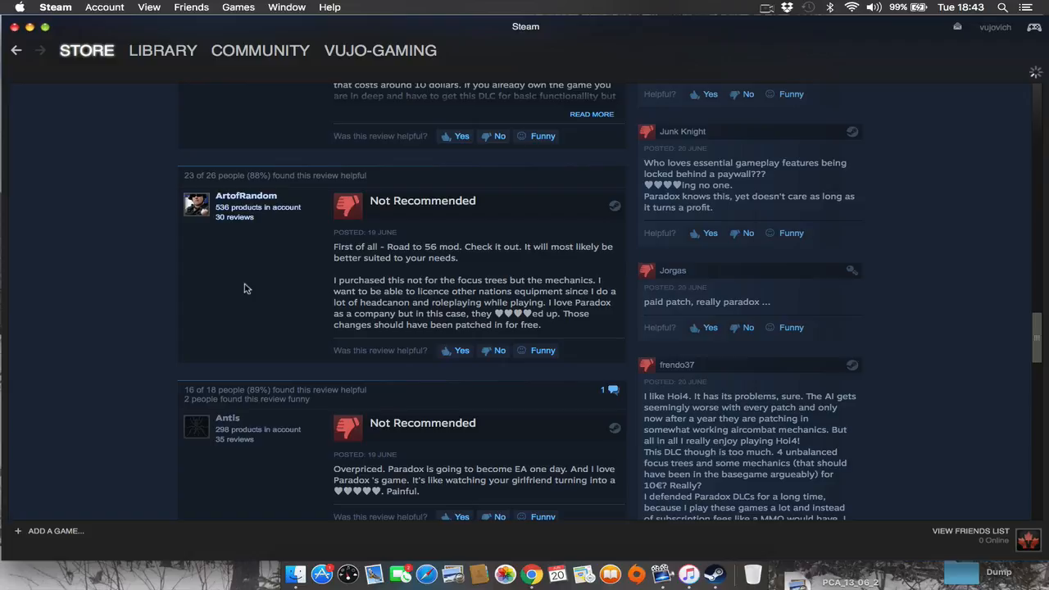
pyautogui.scroll(3)
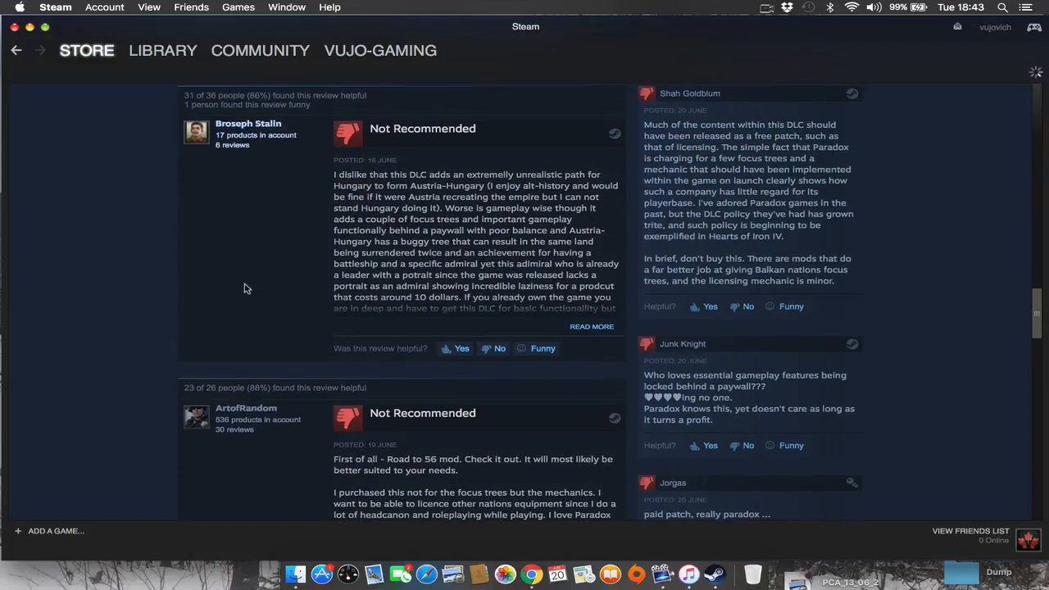